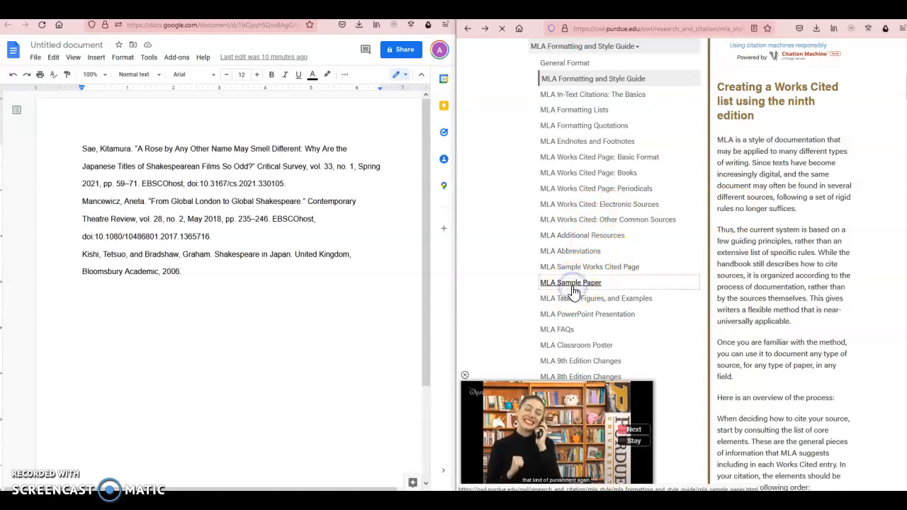
Step: Open Purdue OWL's MLA Sample Paper to view its annotated Works Cited page
{"action": "left_click", "coordinate": [569, 282]}
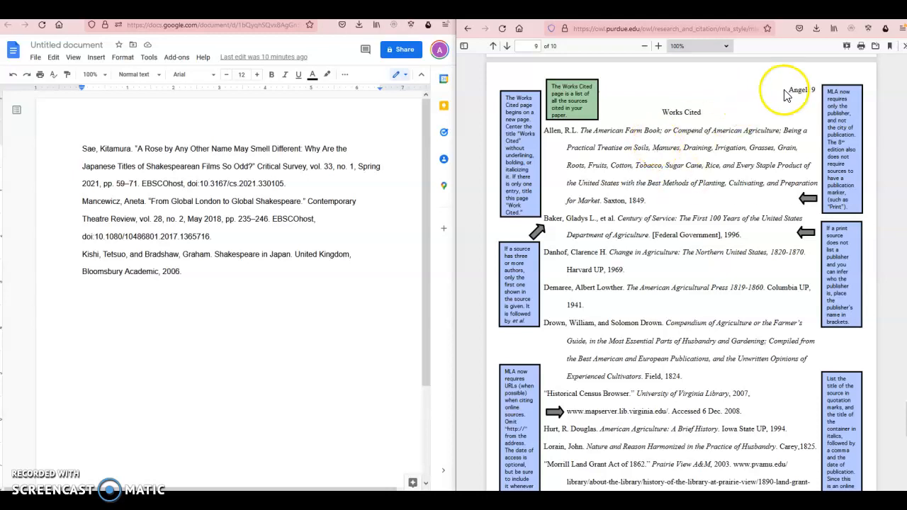
{"action": "mouse_move", "coordinate": [535, 120]}
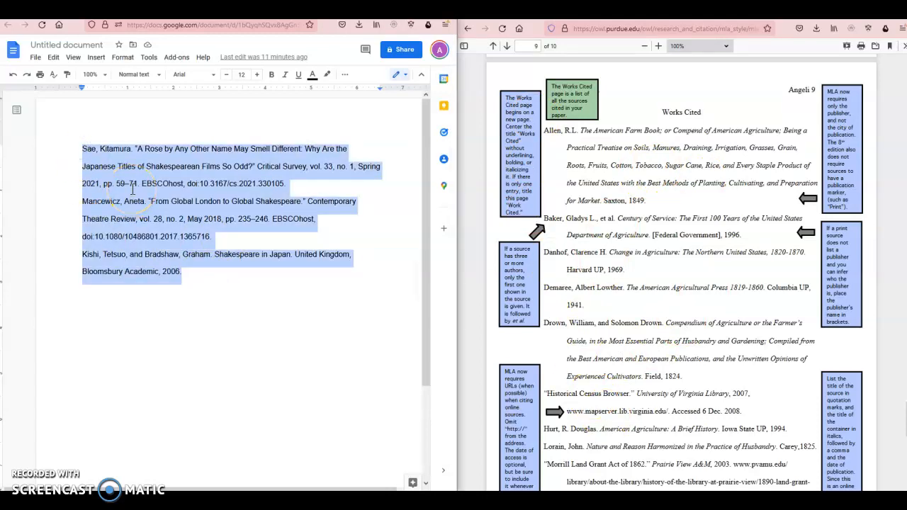
Step: Set the three selected Works Cited entries in Times New Roman
{"action": "left_click", "coordinate": [192, 74]}
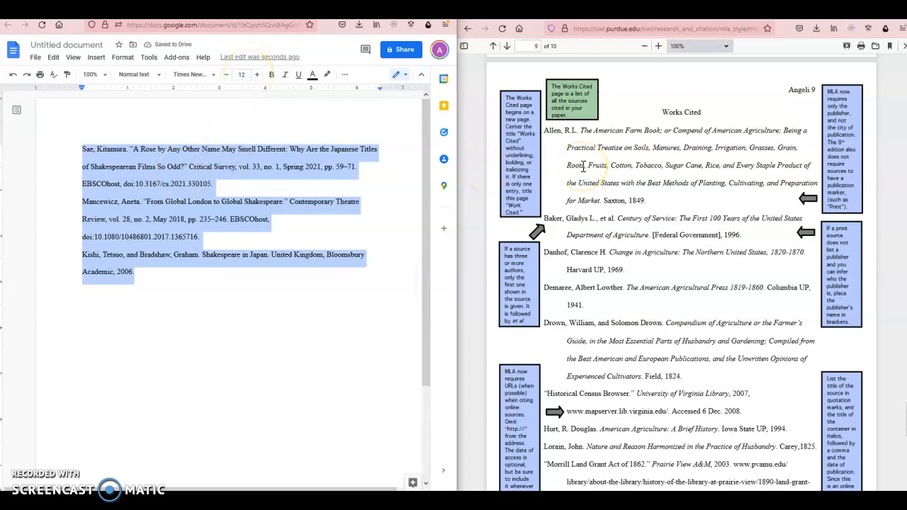
{"action": "mouse_move", "coordinate": [170, 289]}
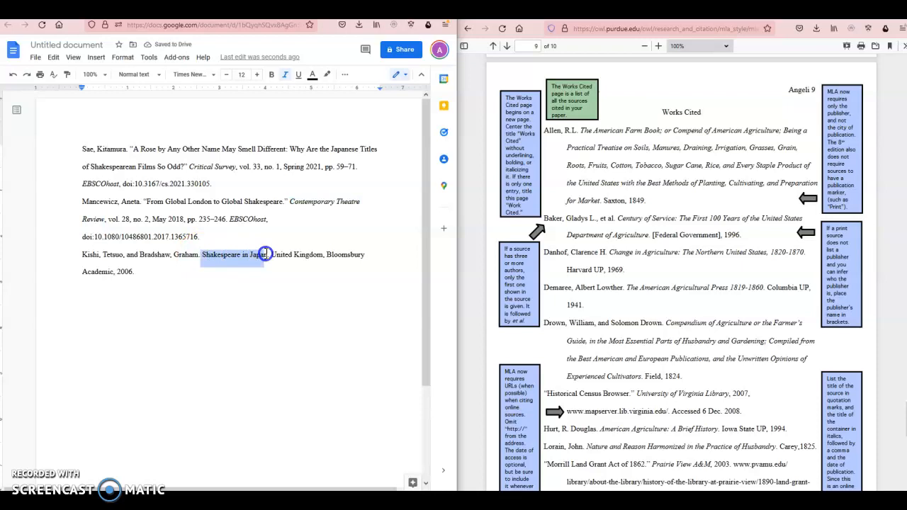
Step: Italicize the container titles such as Critical Survey, EBSCOhost and Shakespeare in Japan
{"action": "left_click", "coordinate": [283, 74]}
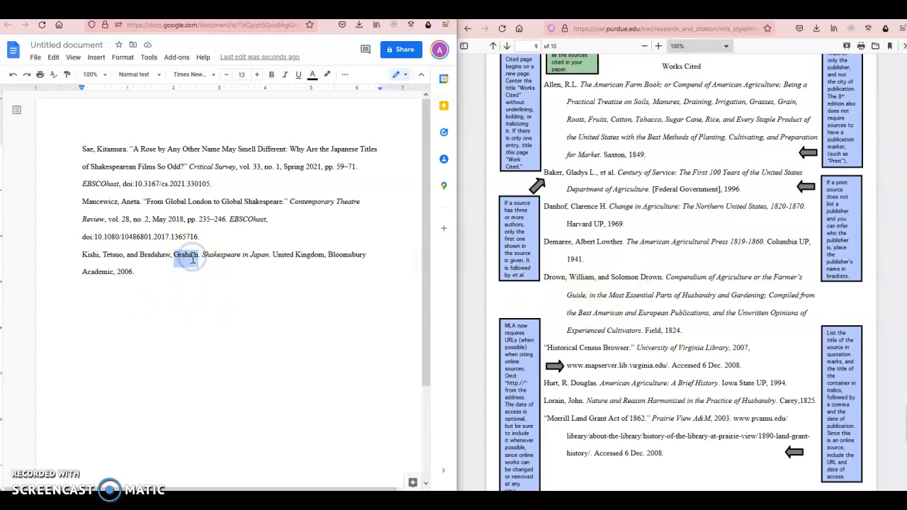
Step: Reorder the Kishi entry's co-author to read "Graham Bradshaw" in first-last order
{"action": "double_click", "coordinate": [187, 255]}
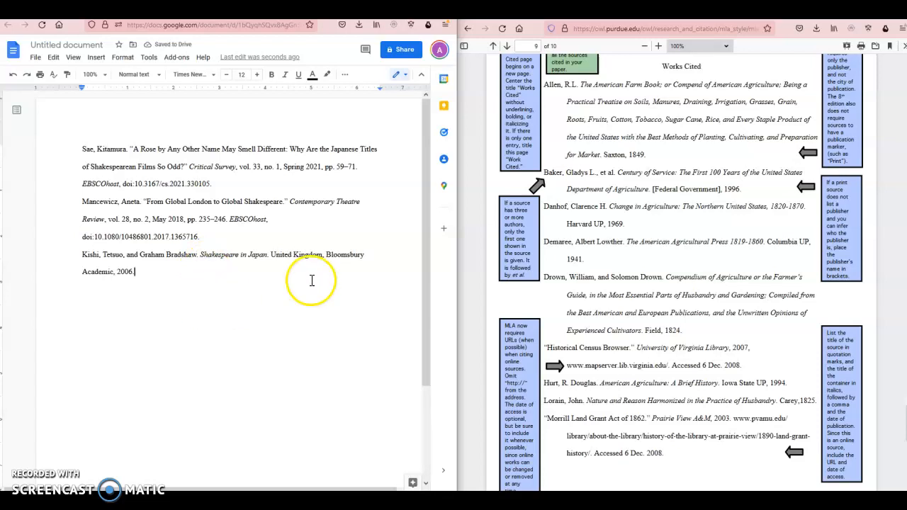
{"action": "scroll", "scroll_direction": "down", "scroll_amount": 3}
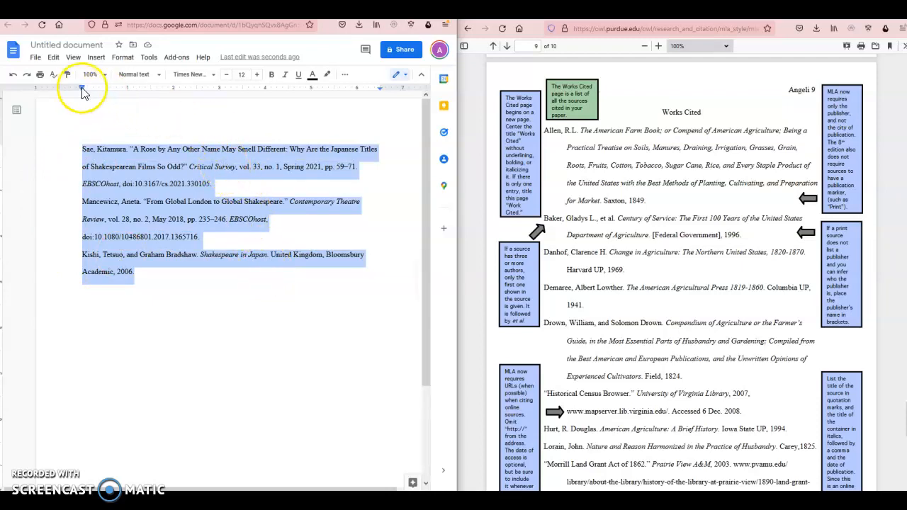
{"action": "mouse_move", "coordinate": [83, 92]}
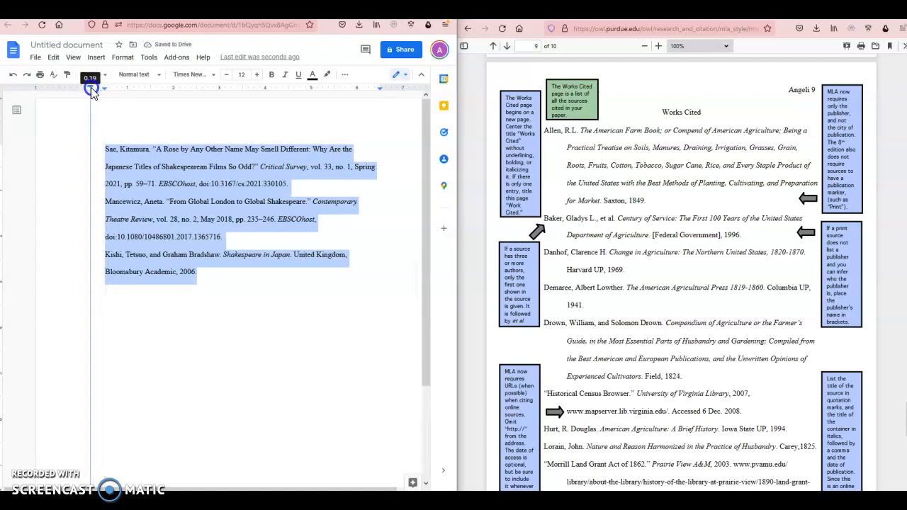
Step: Drag the ruler's left indent marker so every entry gets a hanging indent
{"action": "left_click_drag", "start_coordinate": [91, 91], "coordinate": [83, 91]}
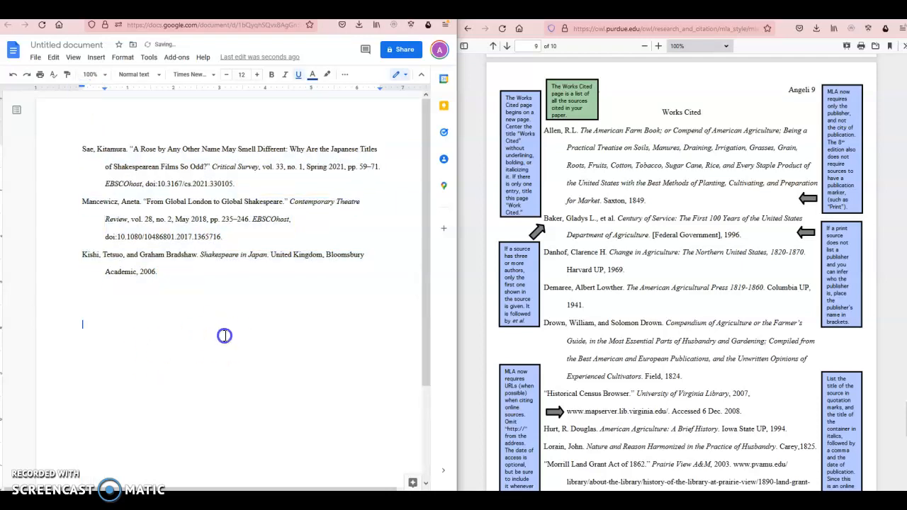
{"action": "mouse_move", "coordinate": [62, 334]}
{"action": "type", "text": "Works Cited"}
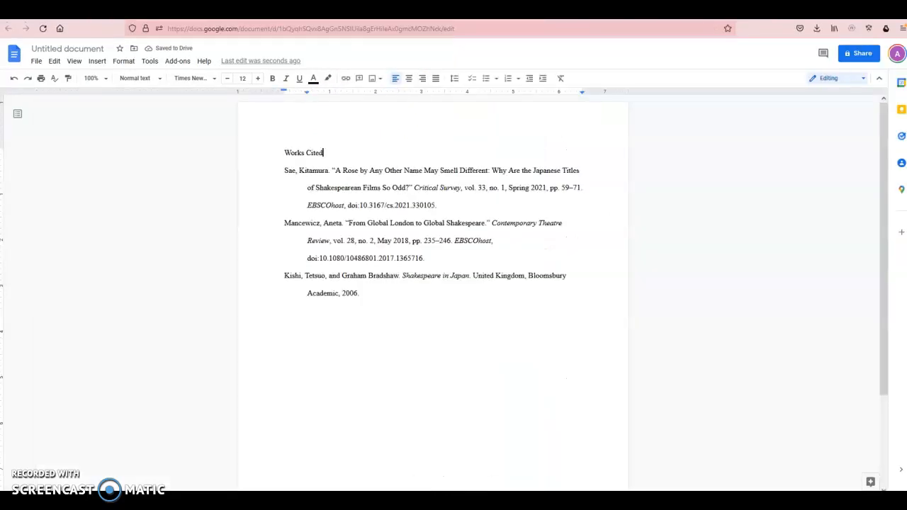
Step: Center the new "Works Cited" heading above the entries
{"action": "left_click", "coordinate": [408, 78]}
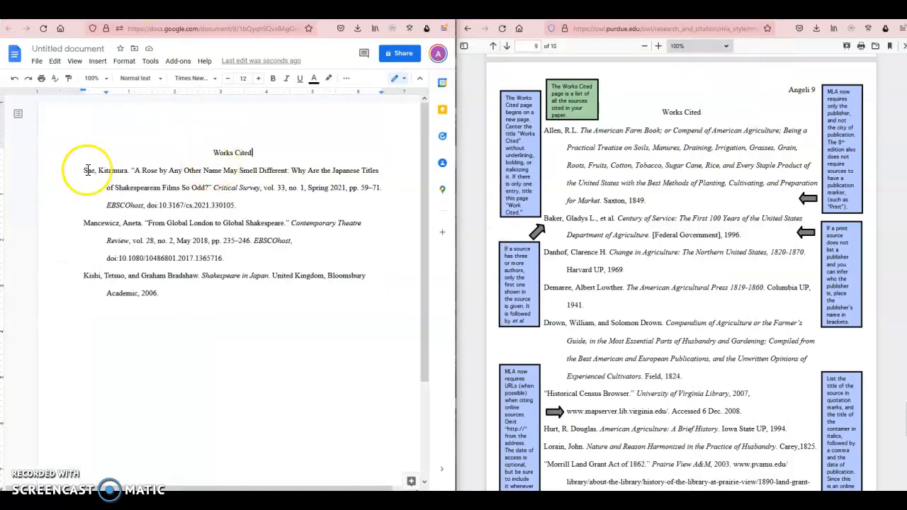
Step: Add a right-aligned header reading "Burger" followed by an automatic page number
{"action": "double_click", "coordinate": [213, 127]}
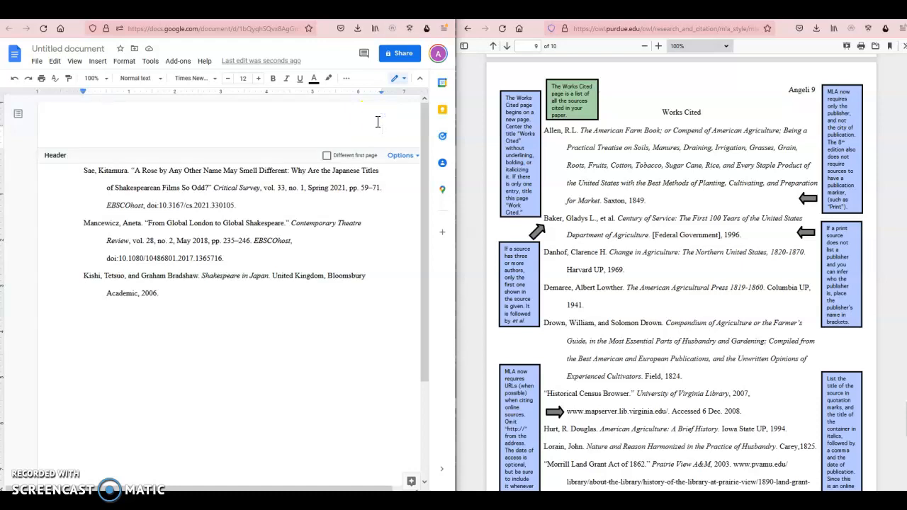
{"action": "type", "text": "Burger 1"}
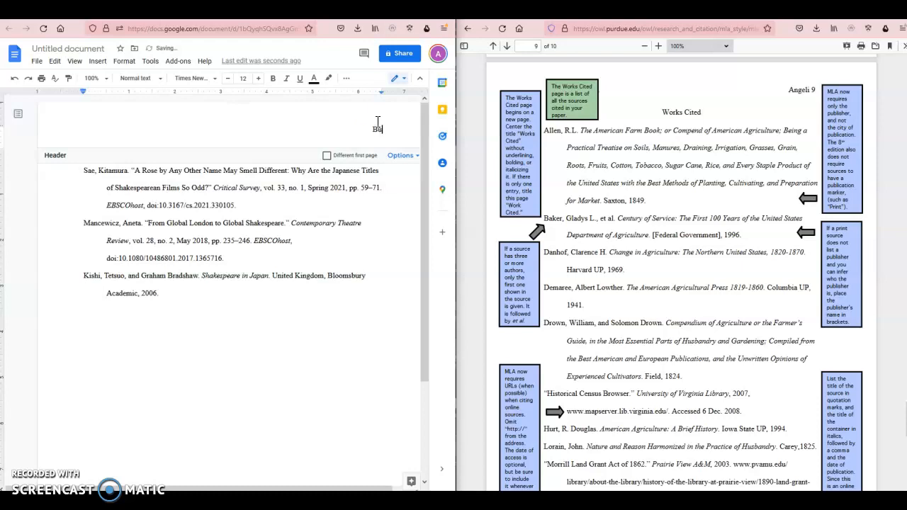
{"action": "left_click", "coordinate": [97, 61]}
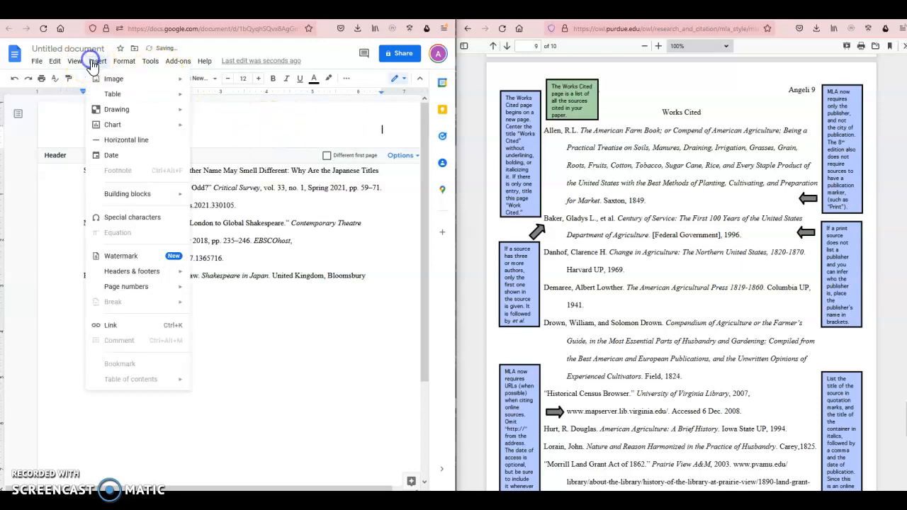
{"action": "left_click", "coordinate": [403, 155]}
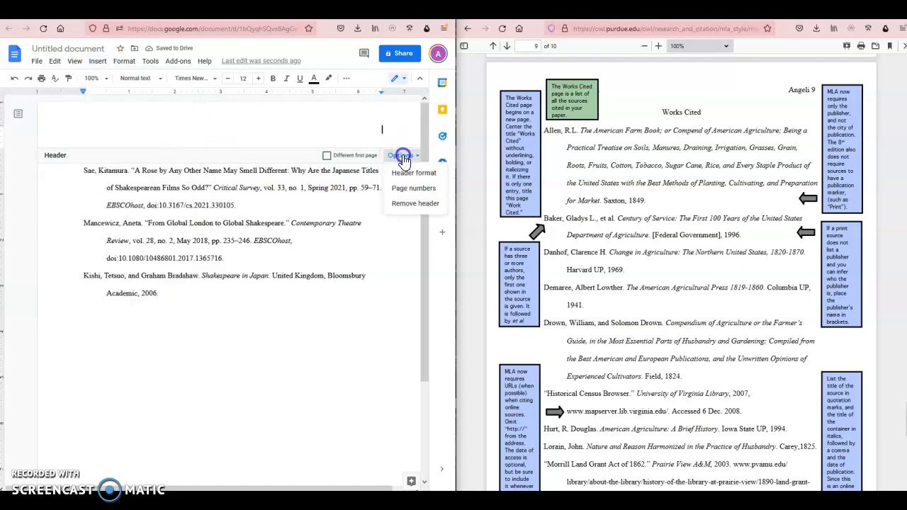
{"action": "left_click", "coordinate": [414, 187]}
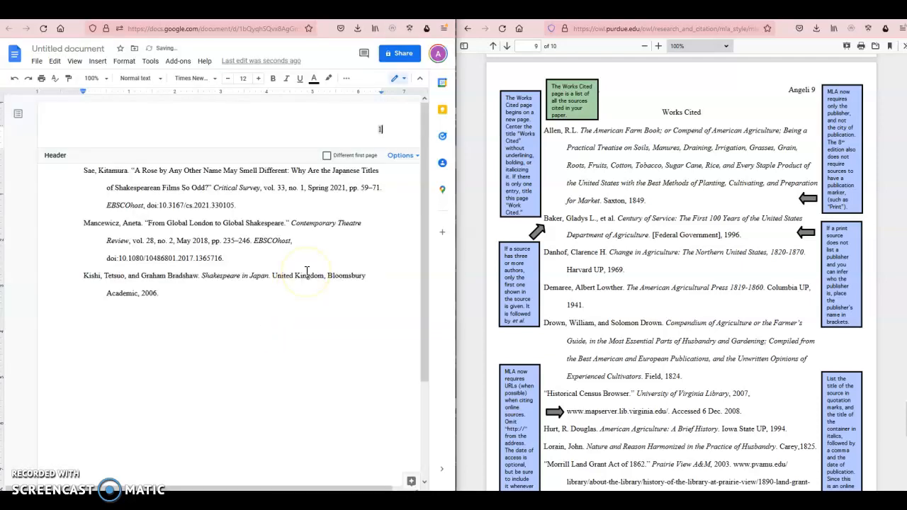
{"action": "type", "text": "Burger"}
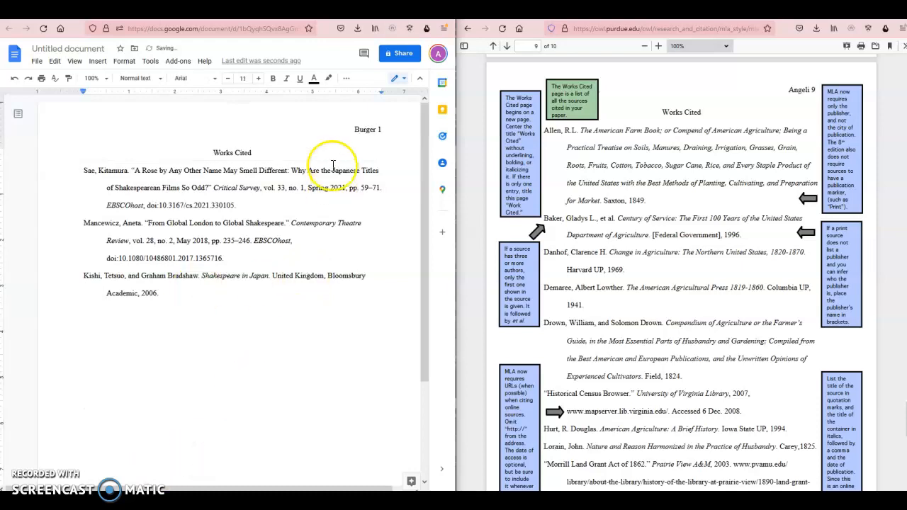
{"action": "mouse_move", "coordinate": [388, 136]}
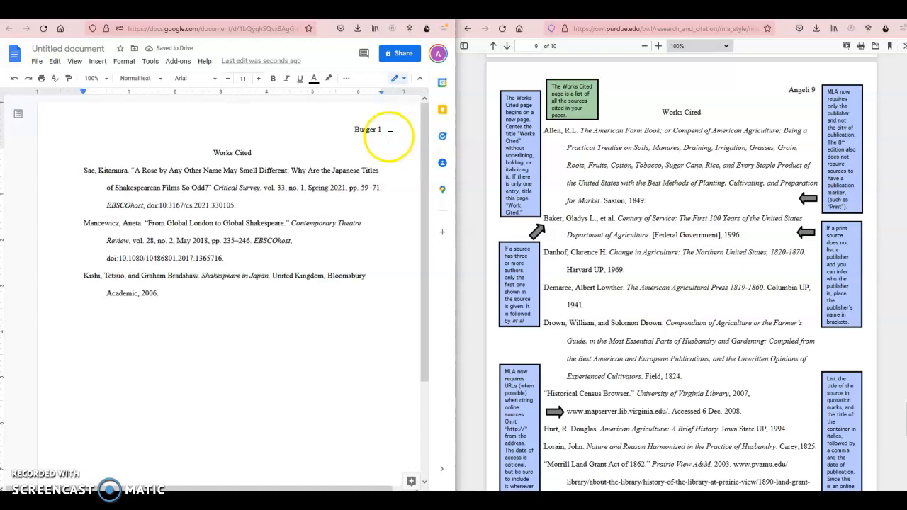
{"action": "mouse_move", "coordinate": [250, 330]}
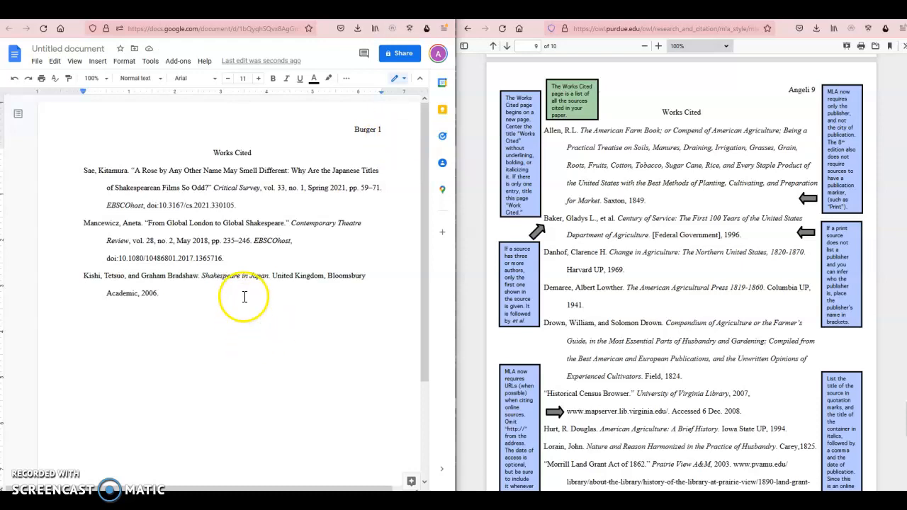
{"action": "mouse_move", "coordinate": [138, 148]}
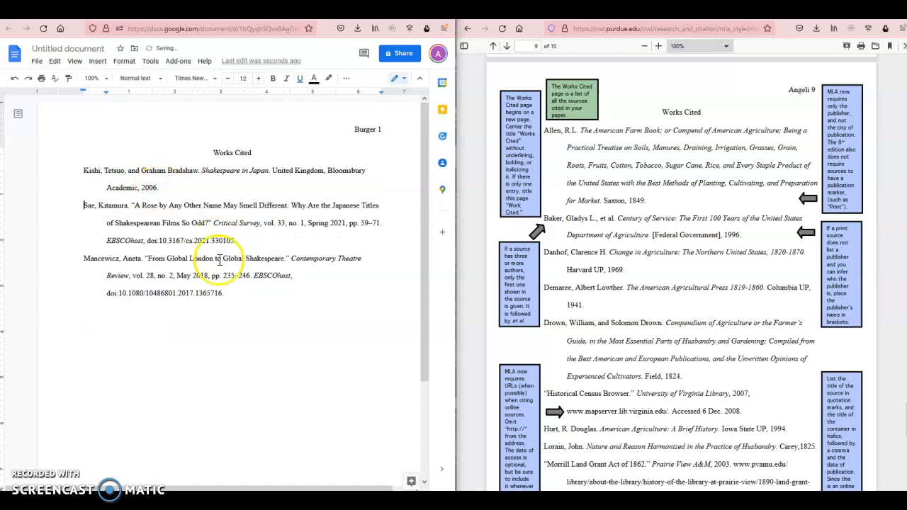
Step: Drag the entries into alphabetical order: Kishi, Mancewicz, Sae
{"action": "left_click_drag", "start_coordinate": [84, 258], "coordinate": [224, 298]}
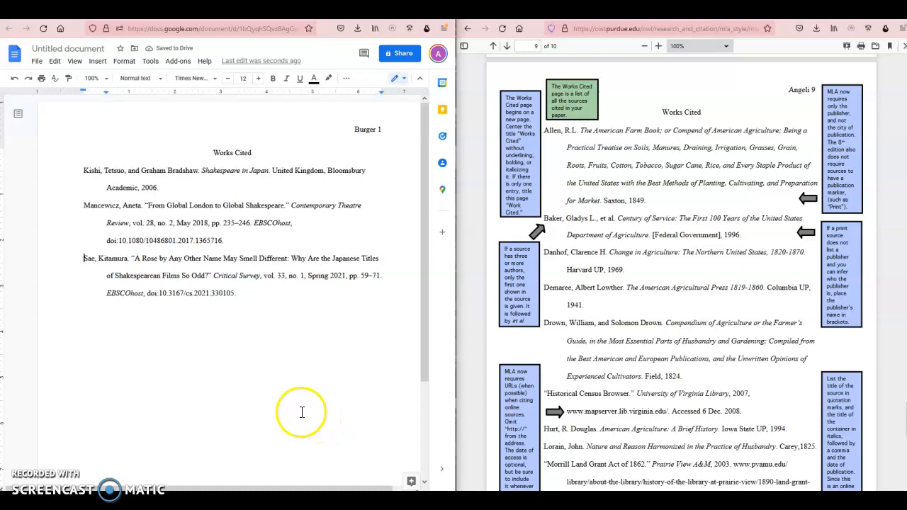
{"action": "mouse_move", "coordinate": [7, 426]}
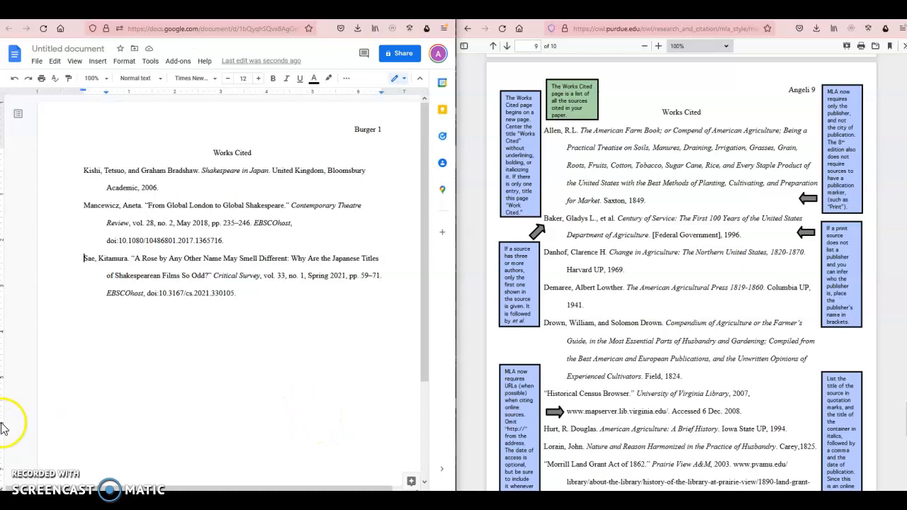